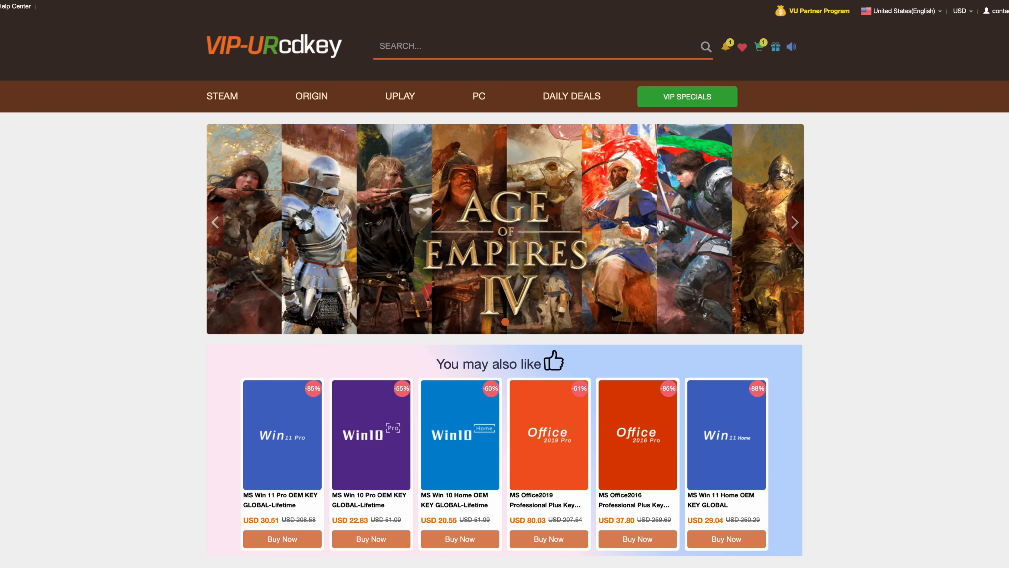
# Step: Scroll through the VIP-URcdkey homepage sections and back up toward the Win 11 Pro key card
pyautogui.scroll(-3)
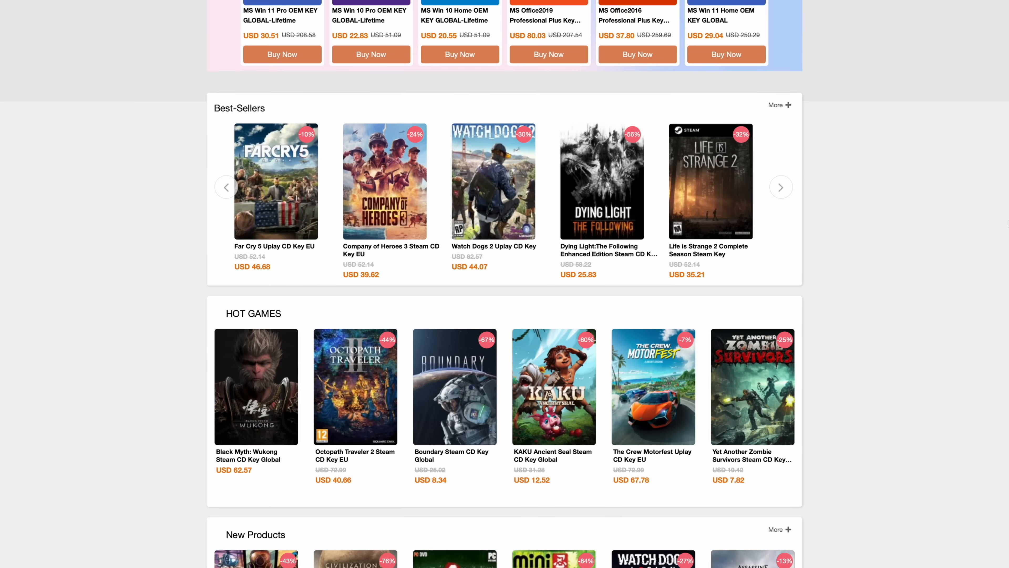
pyautogui.scroll(-3)
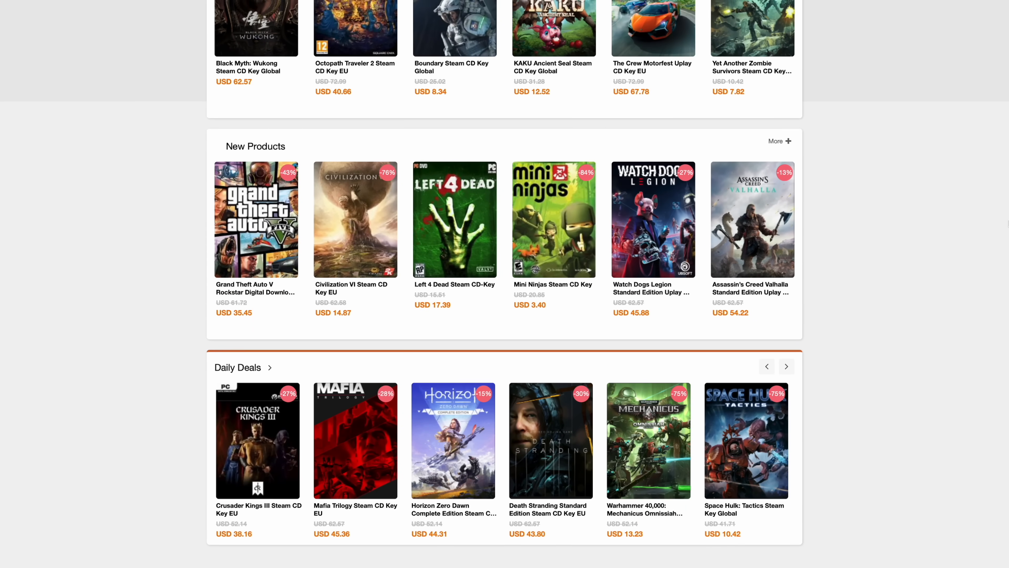
pyautogui.scroll(3)
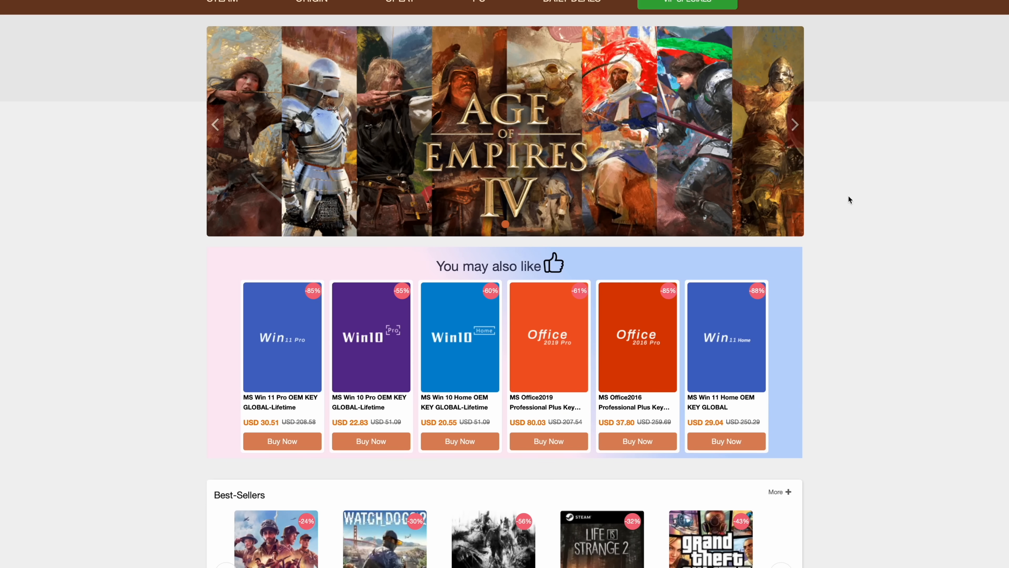
pyautogui.moveTo(504, 240)
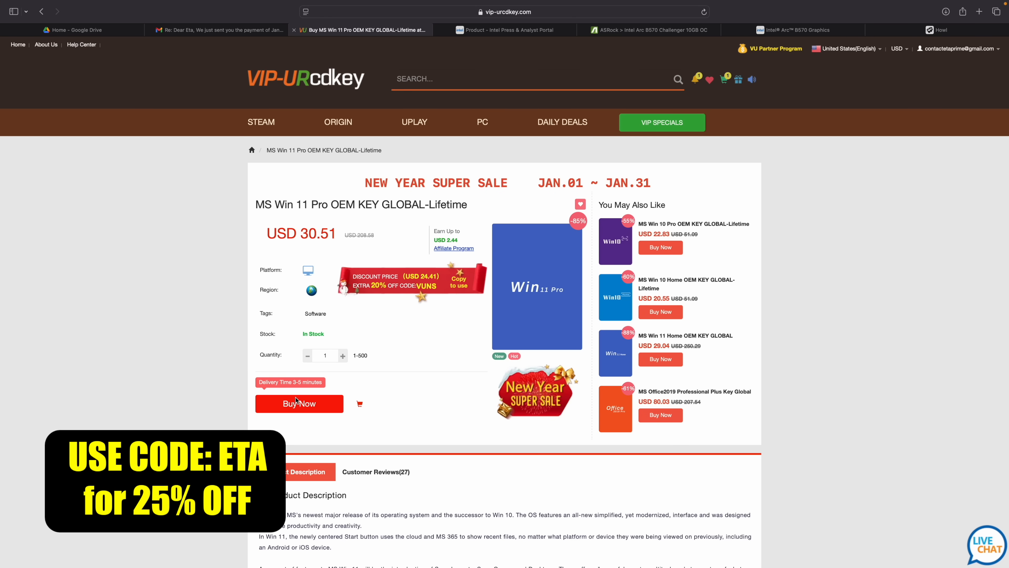
# Step: Buy the Win 11 Pro key and apply promo code ETA, cutting the total to USD 22.88
pyautogui.click(299, 404)
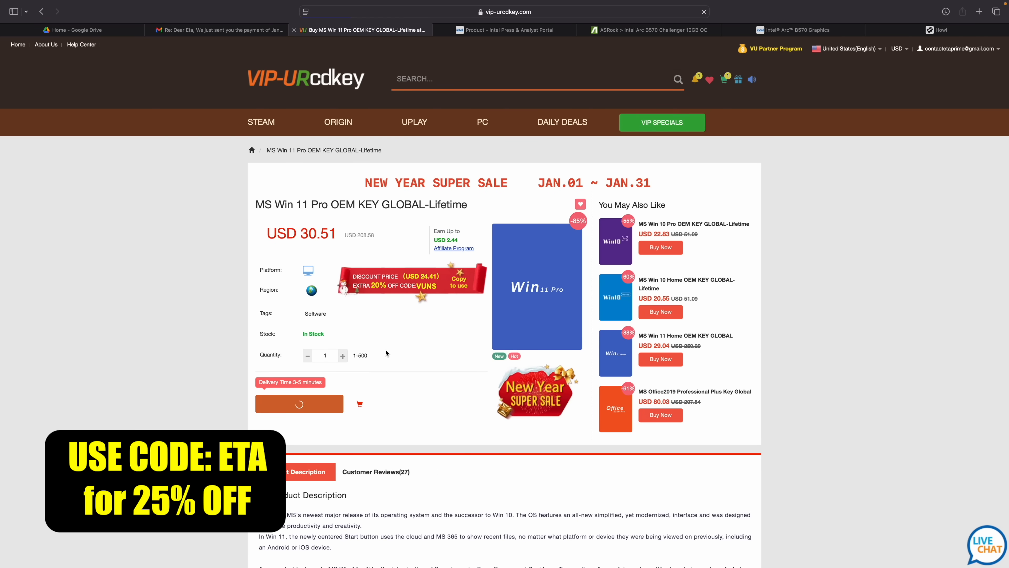
pyautogui.click(299, 403)
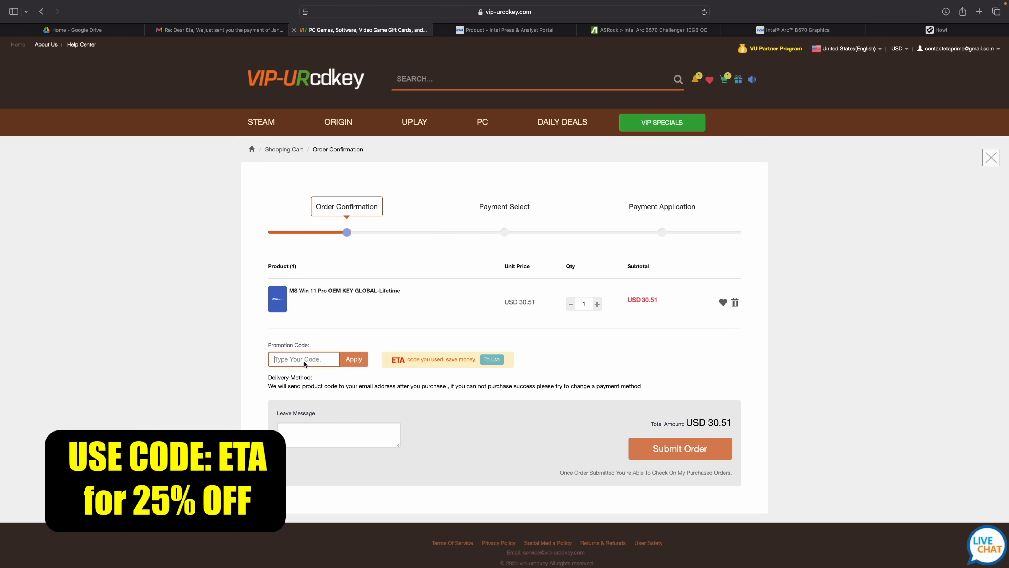
pyautogui.write('ETA')
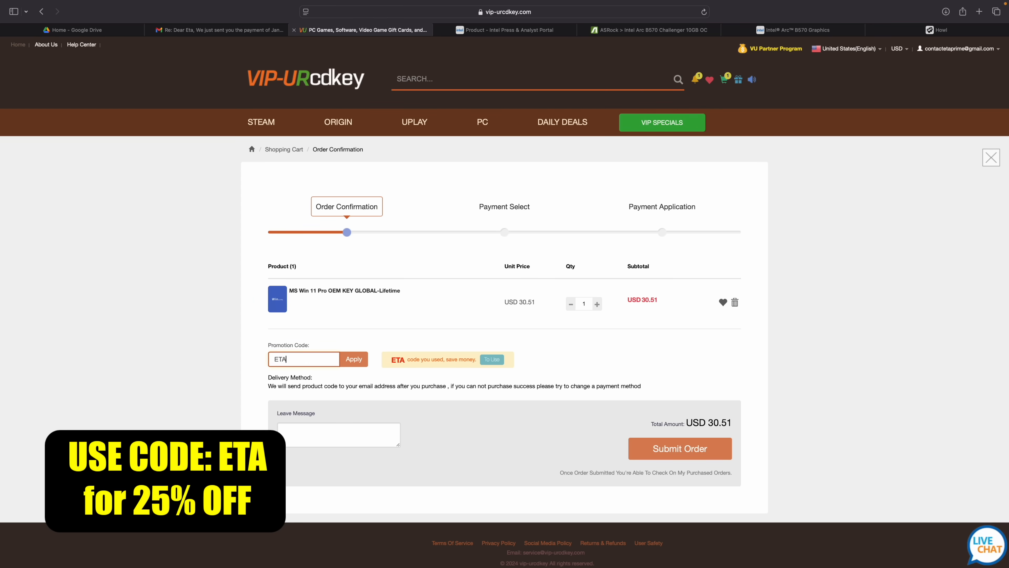
pyautogui.click(354, 358)
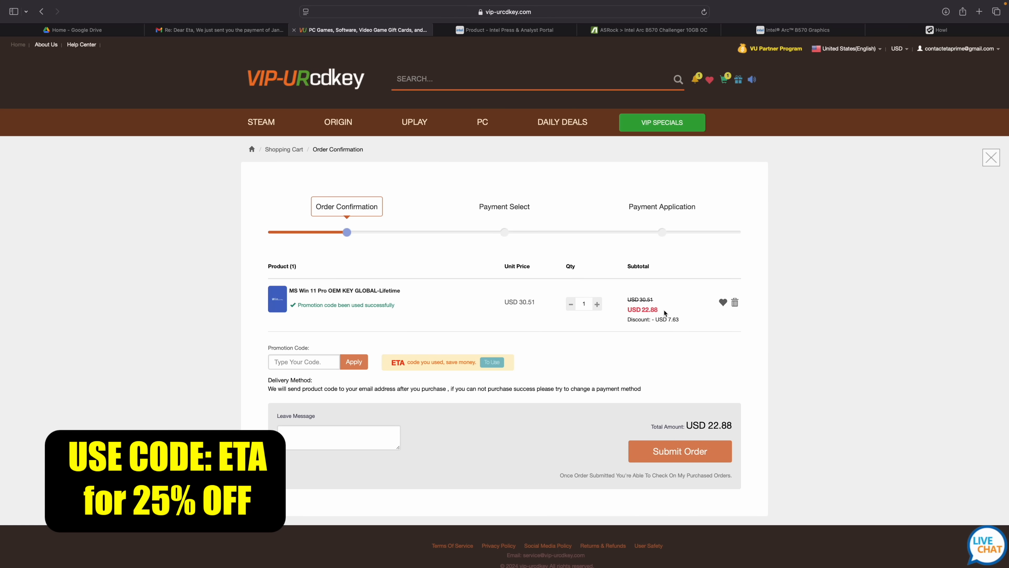
pyautogui.moveTo(706, 358)
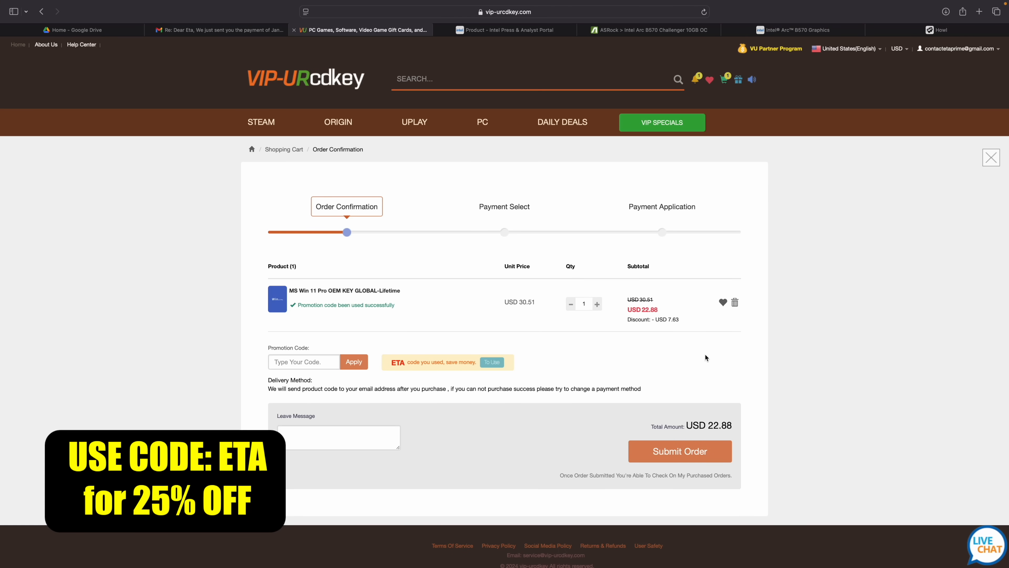
pyautogui.moveTo(677, 415)
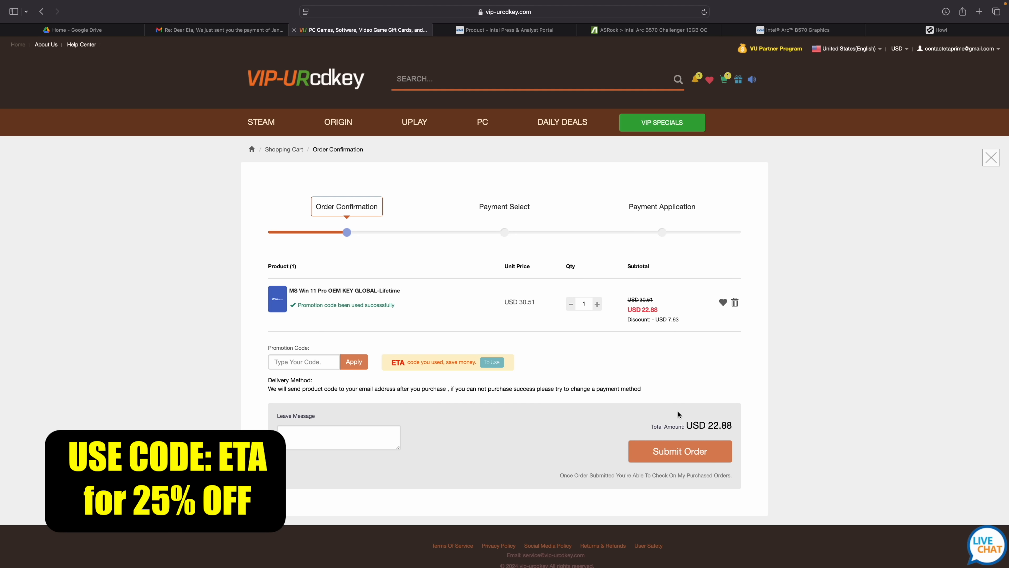
# Step: Submit the discounted order and return to the Windows 11 desktop
pyautogui.click(679, 450)
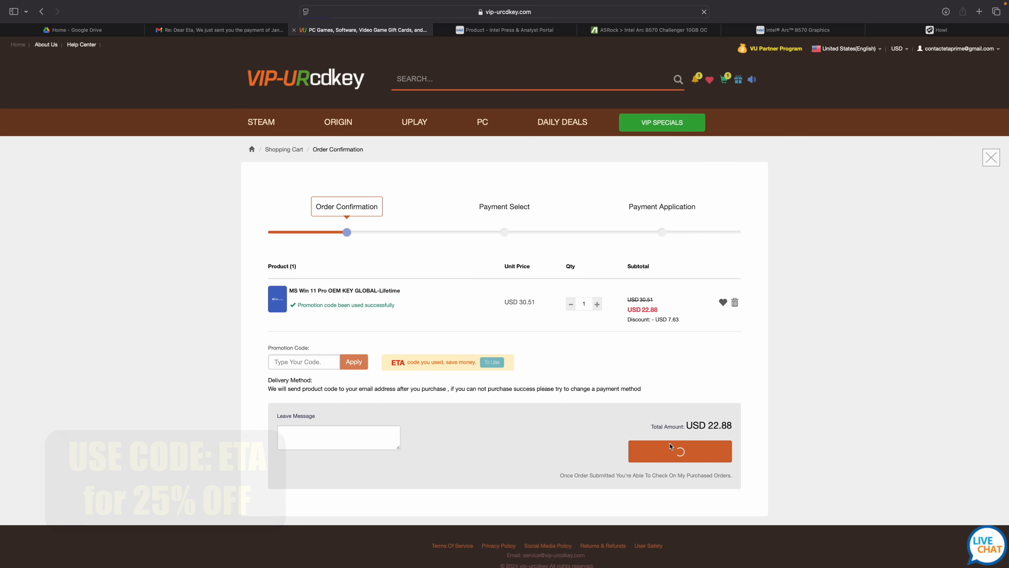
pyautogui.click(344, 552)
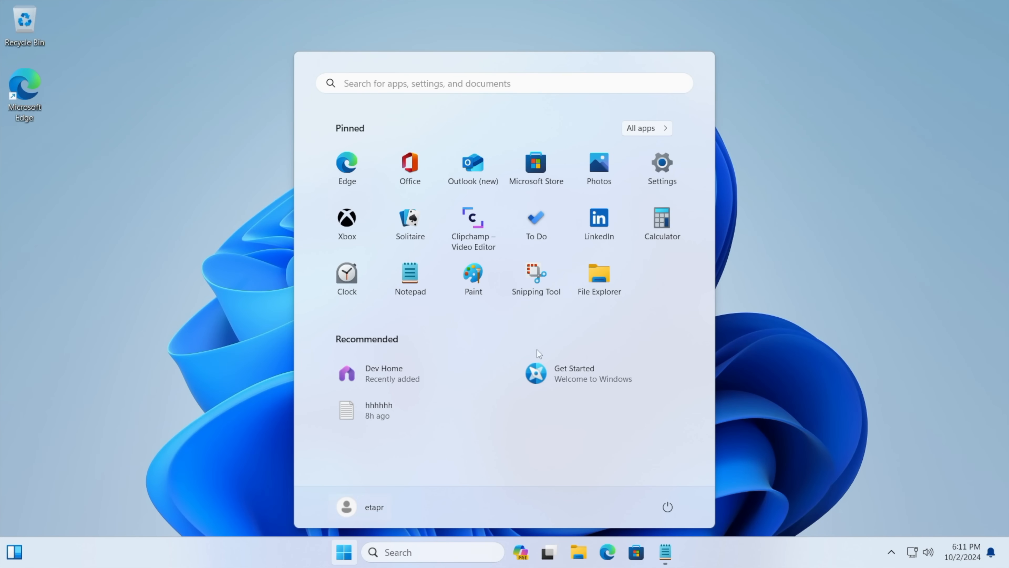
# Step: Search Settings for activation, then enter and submit a new product key for Windows 11 Home
pyautogui.click(661, 163)
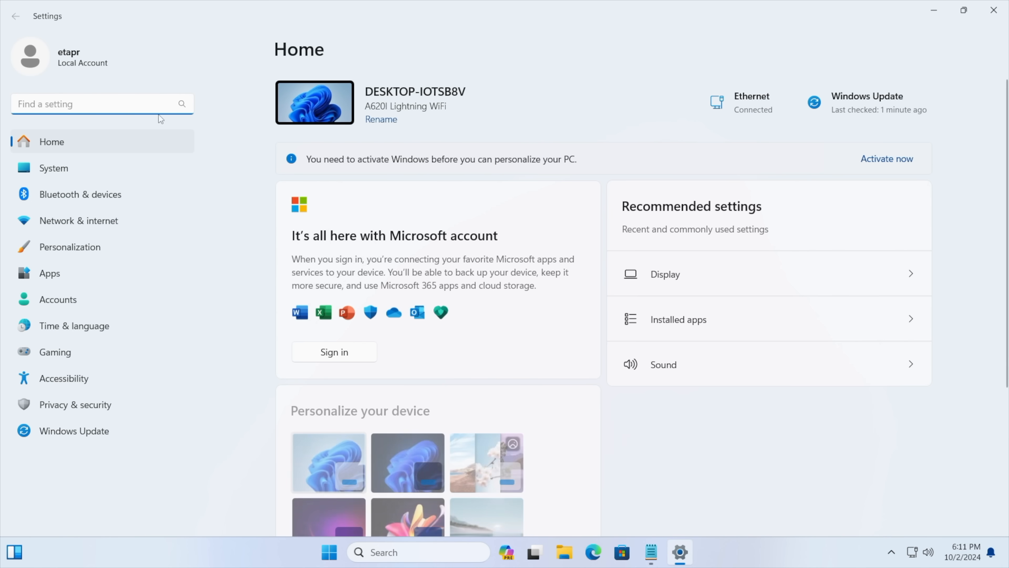
pyautogui.write('act')
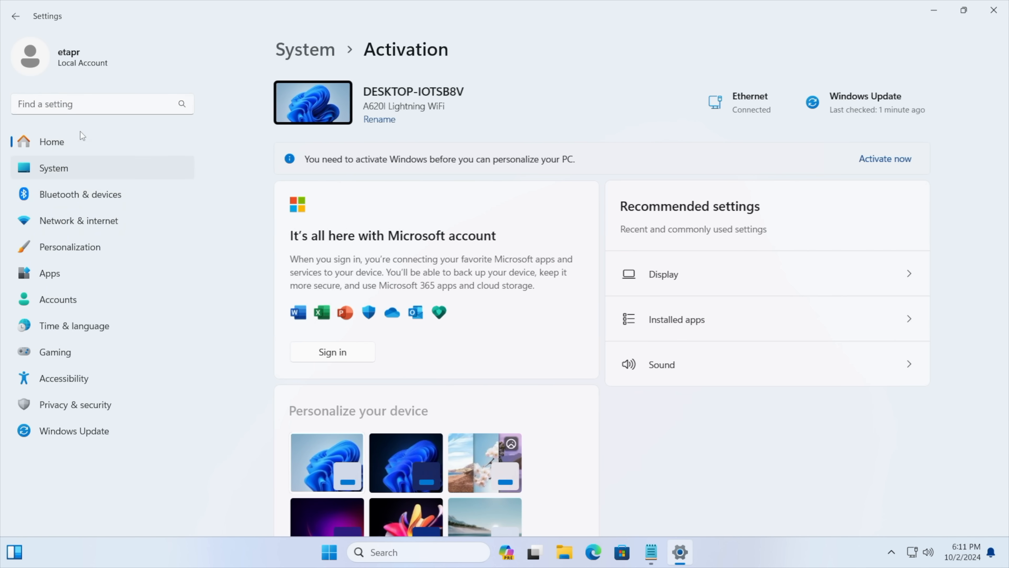
pyautogui.click(884, 159)
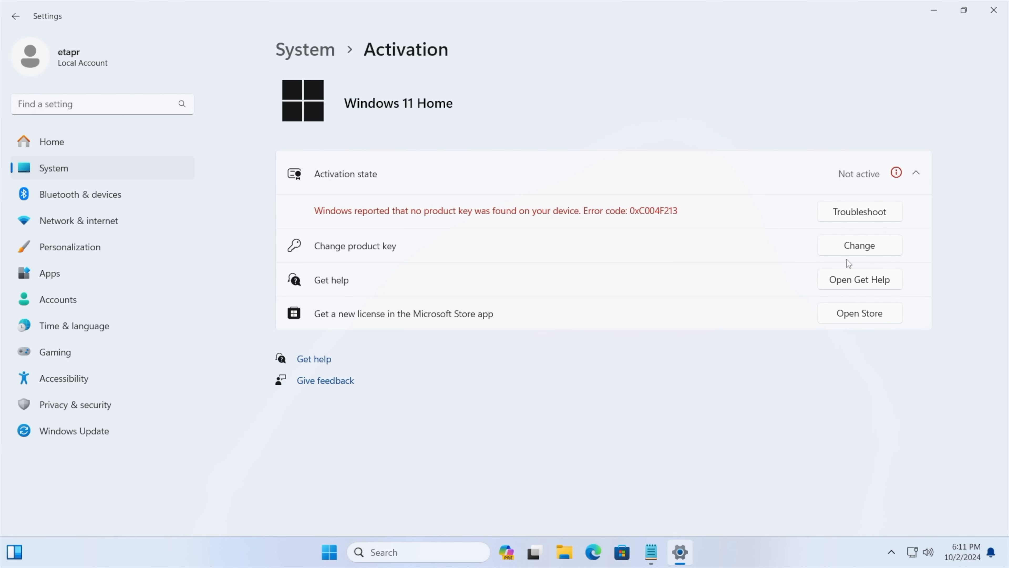
pyautogui.click(858, 245)
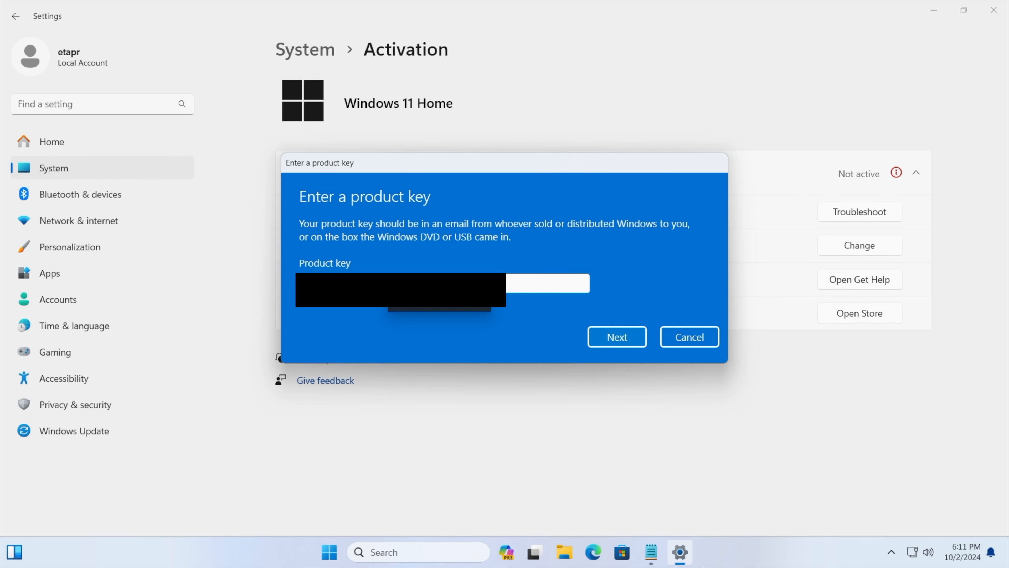
pyautogui.click(616, 336)
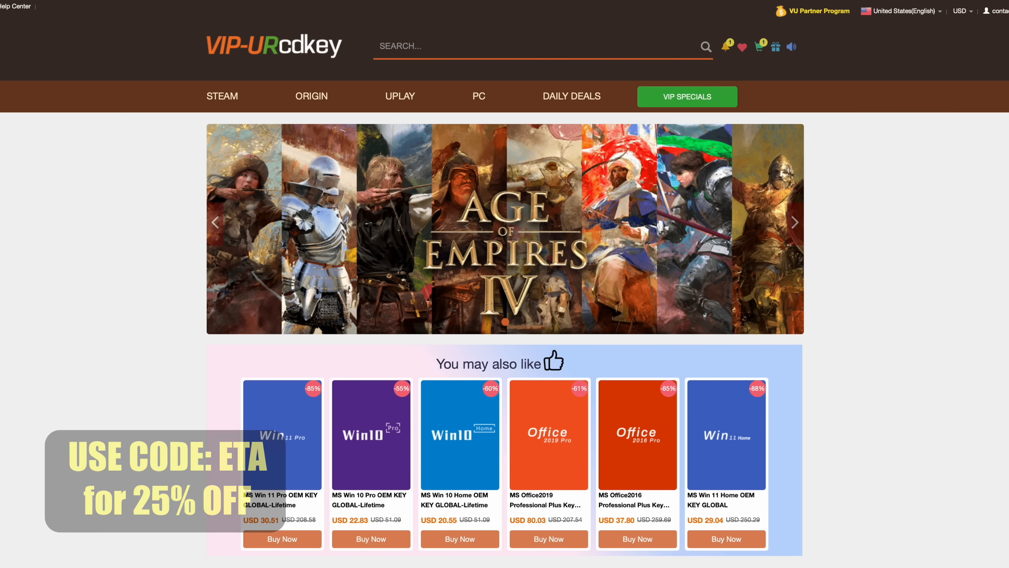
# Step: Show the Performance CPU page for the AMD Ryzen 9 7945HX3D at 2% utilization
pyautogui.scroll(-3)
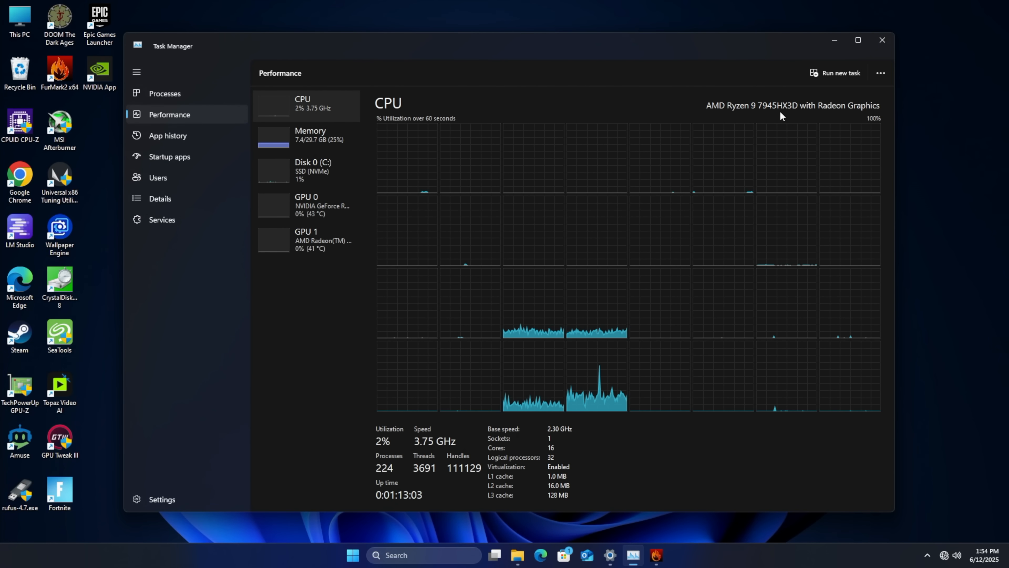
pyautogui.moveTo(587, 134)
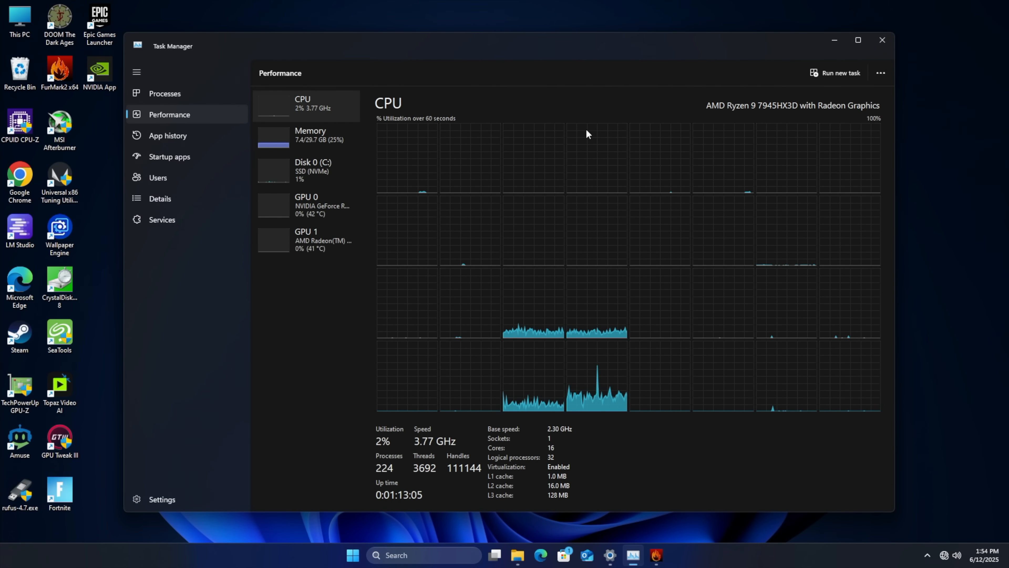
# Step: Review memory (32 GB, 5200 MT/s, 2 SODIMM slots), then show the GeForce RTX 5060 GPU page
pyautogui.click(310, 135)
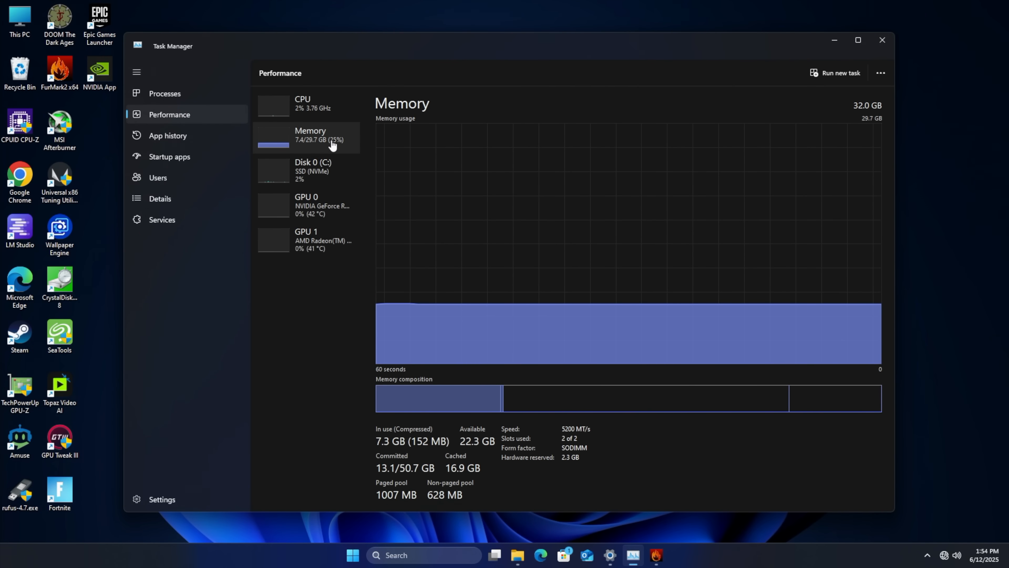
pyautogui.moveTo(580, 436)
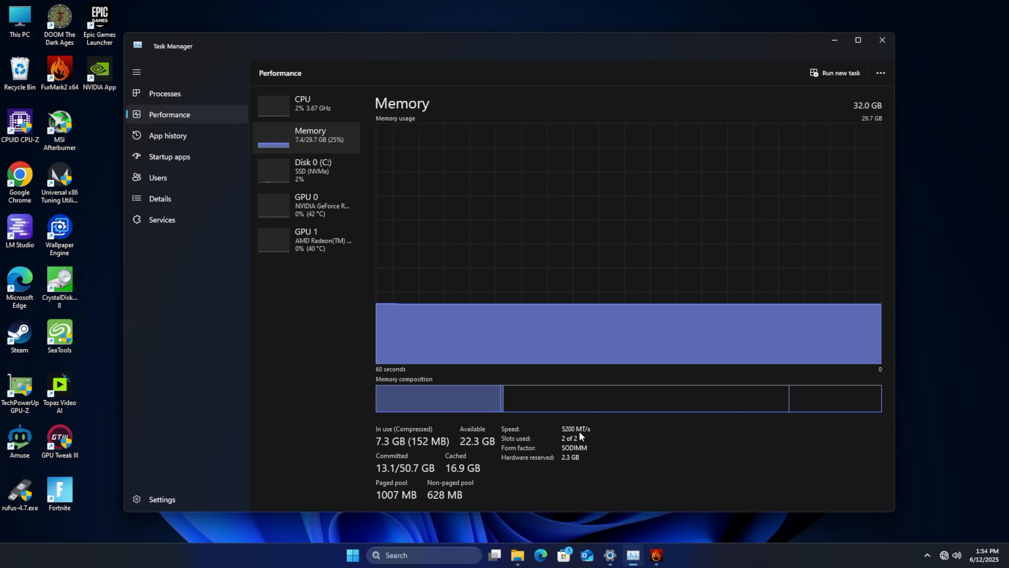
pyautogui.moveTo(602, 434)
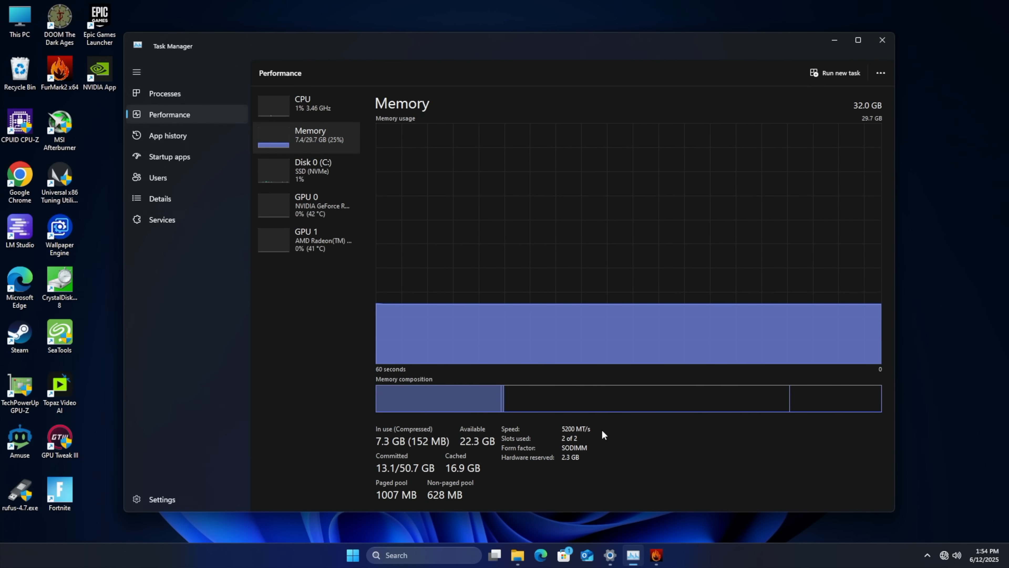
pyautogui.moveTo(608, 435)
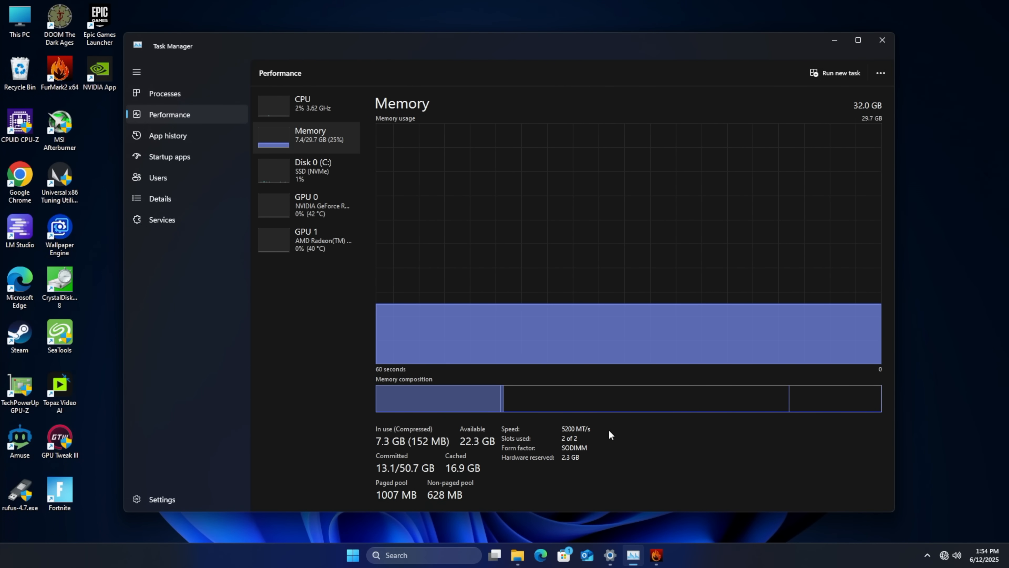
pyautogui.moveTo(615, 342)
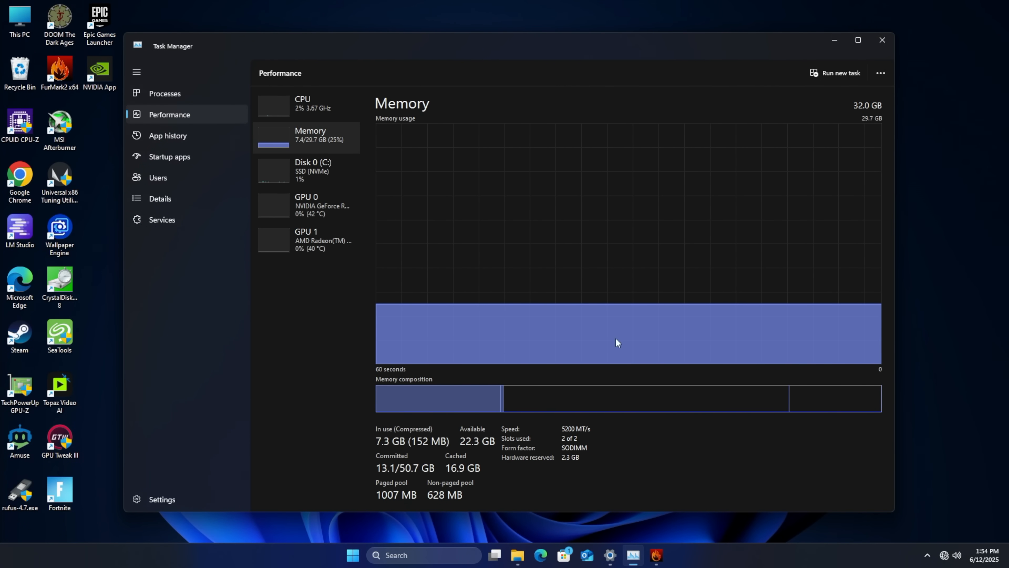
pyautogui.click(306, 205)
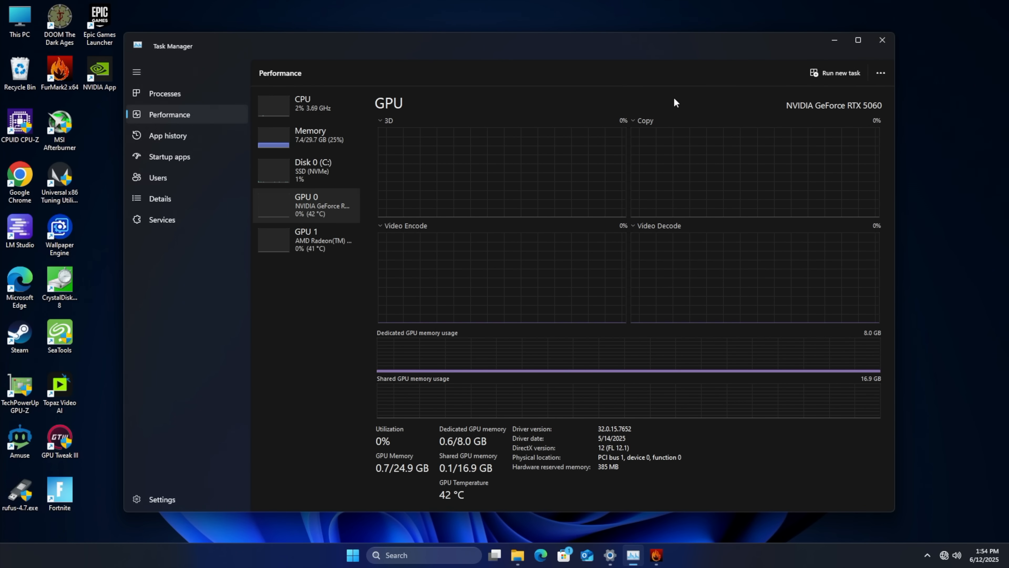
pyautogui.moveTo(847, 121)
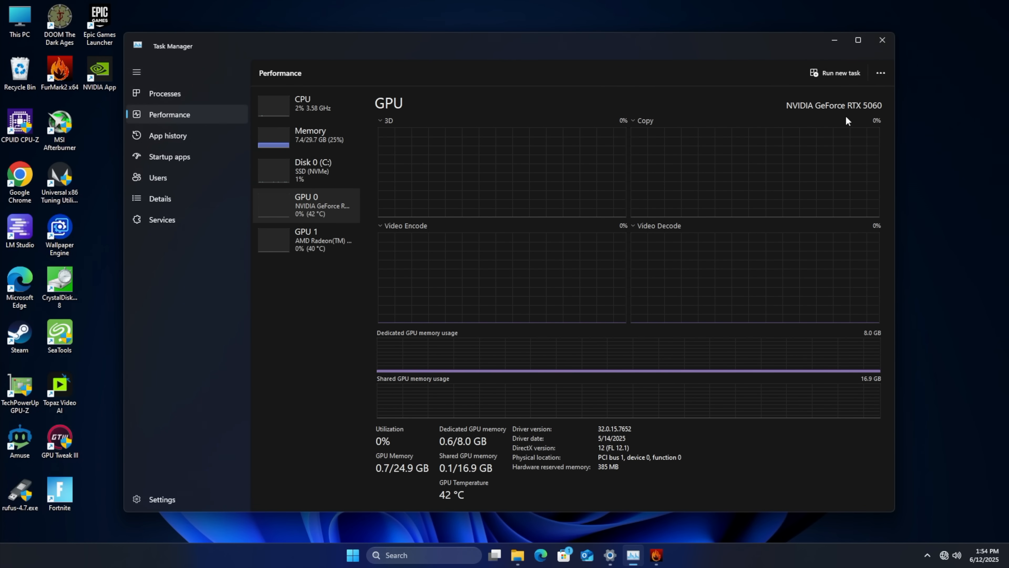
pyautogui.moveTo(479, 426)
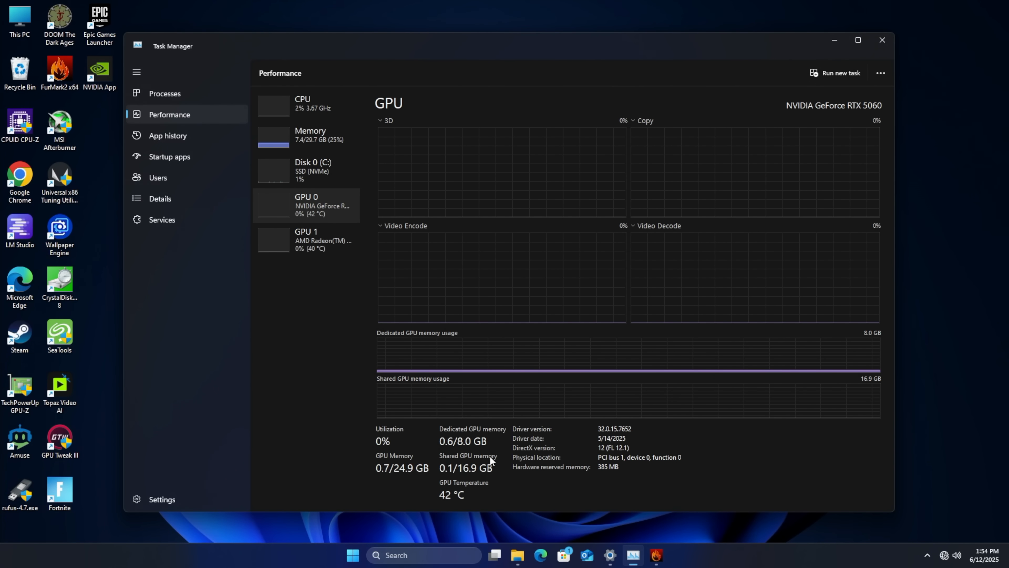
pyautogui.moveTo(548, 474)
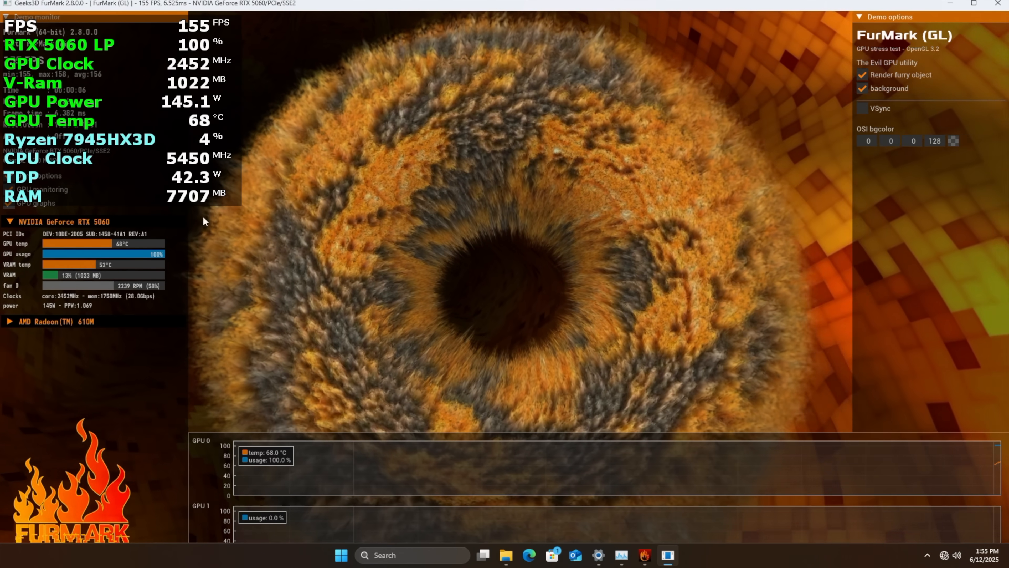
# Step: Run the FurMark GL stress test at 100% load with the GPU Tweak III monitor alongside
pyautogui.click(926, 556)
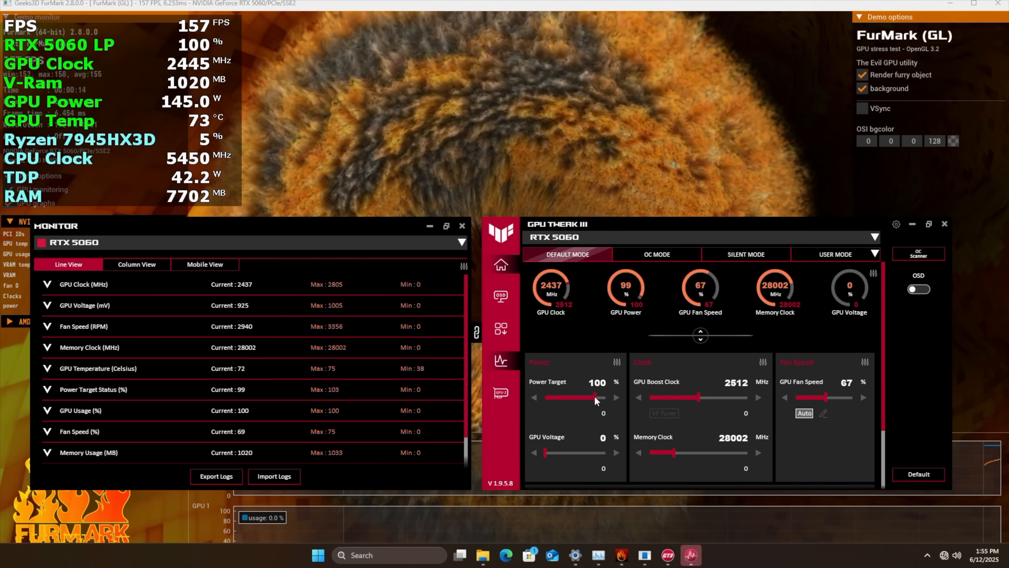
pyautogui.click(616, 397)
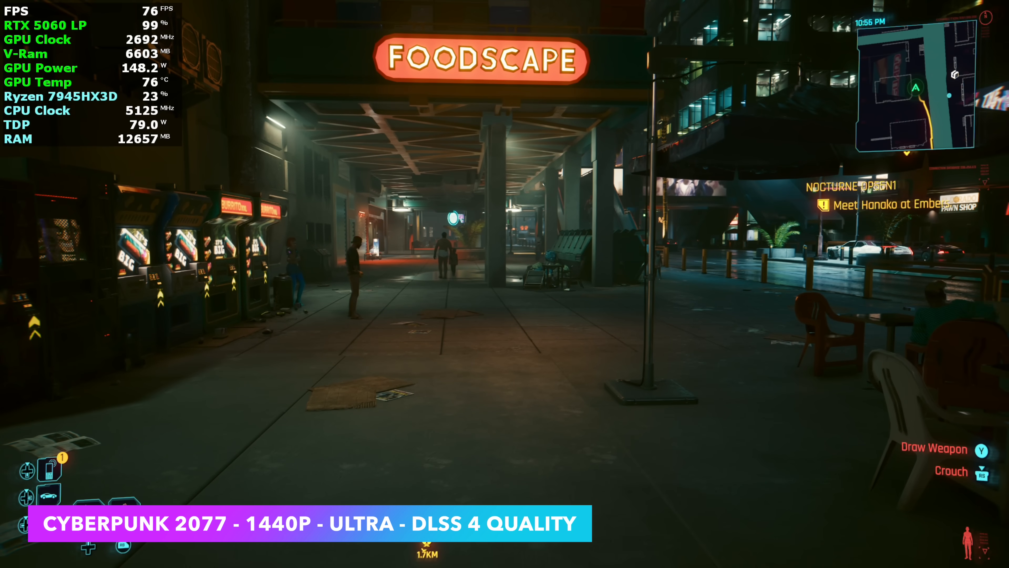
# Step: In Graphics settings, set Quick Preset to Ultra with DLSS Super Resolution scaling and apply
pyautogui.press('Escape')
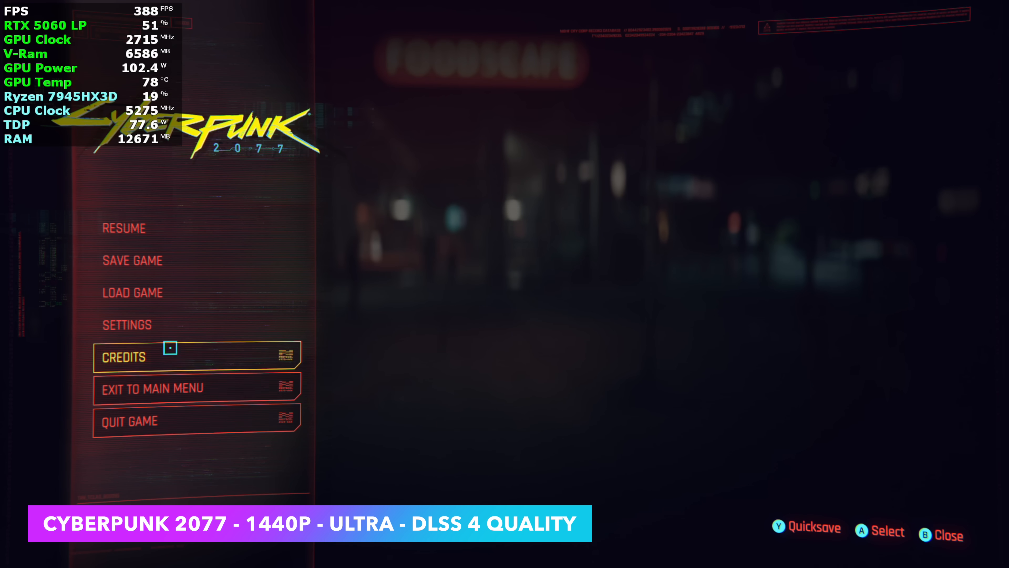
pyautogui.click(126, 324)
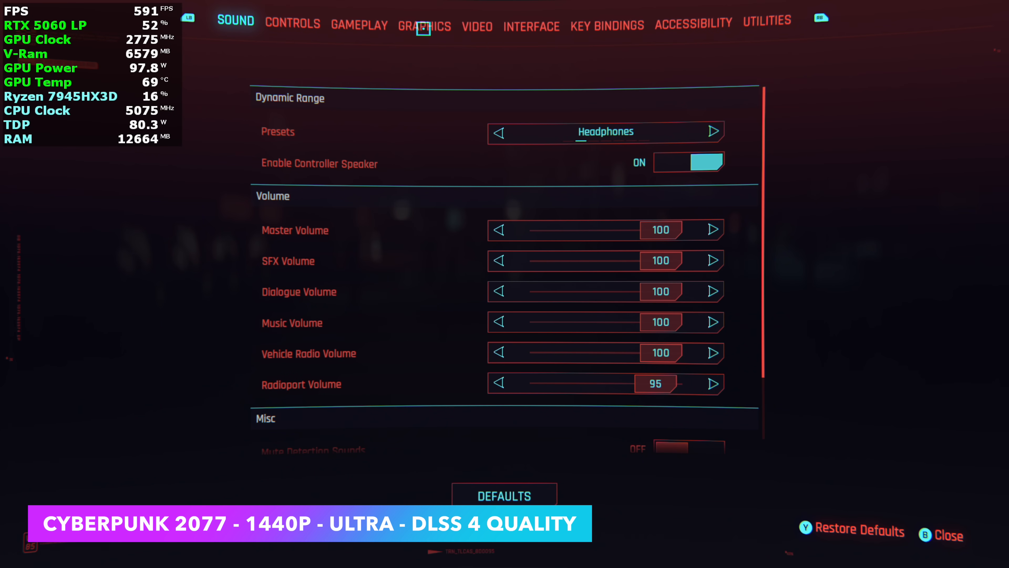
pyautogui.click(424, 24)
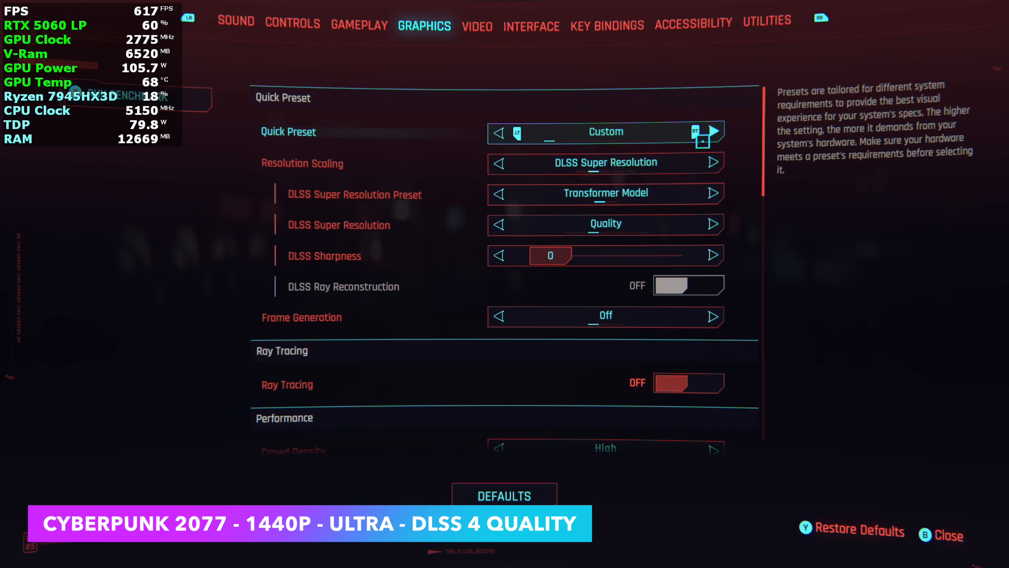
pyautogui.click(714, 163)
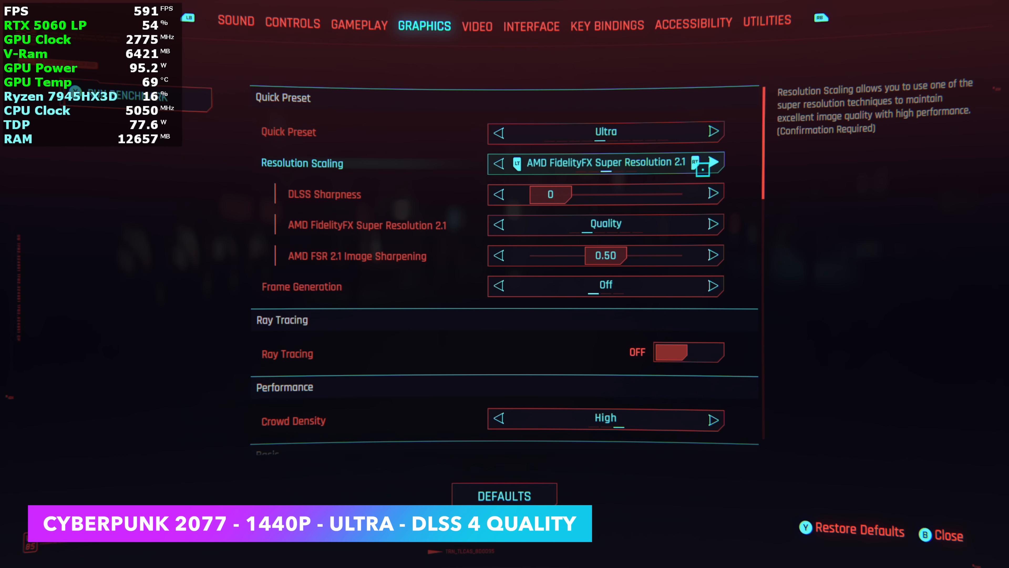
pyautogui.click(711, 164)
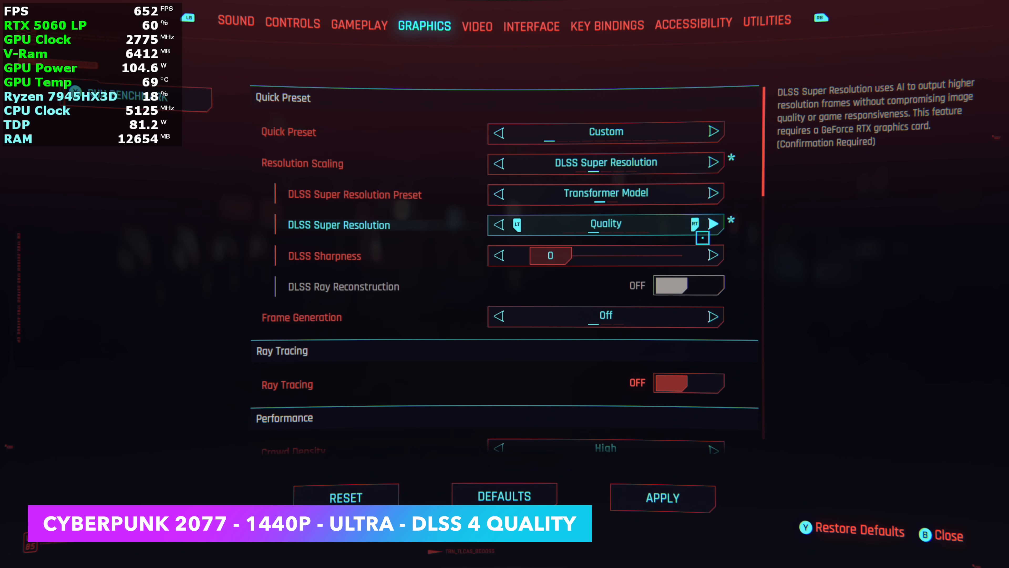
pyautogui.click(476, 25)
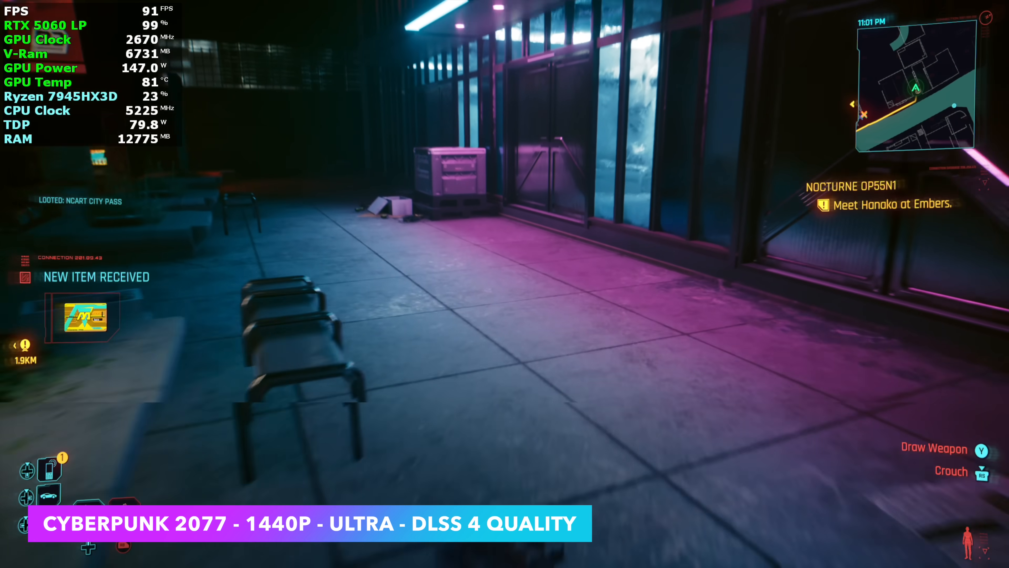
pyautogui.moveTo(504, 283)
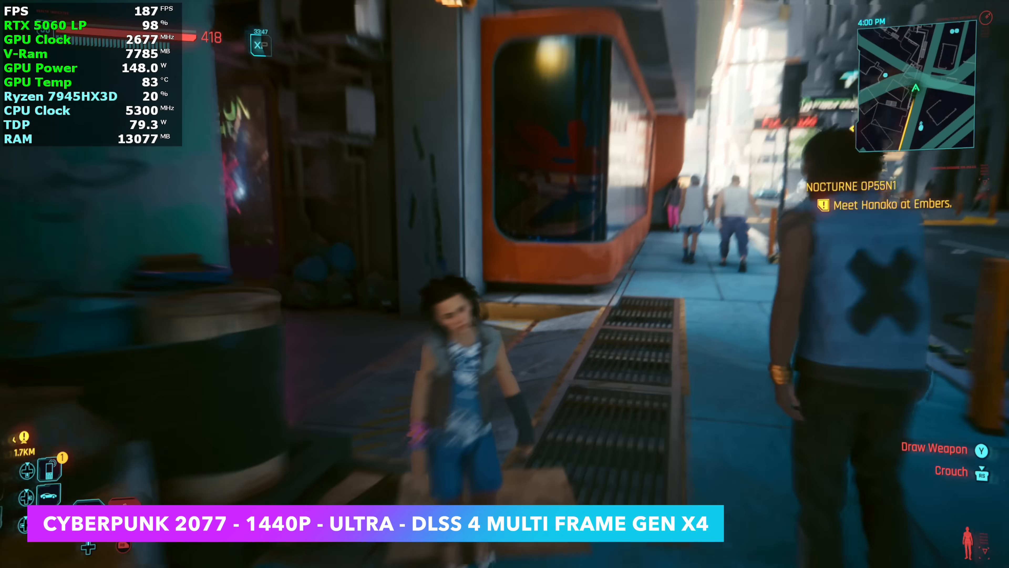
pyautogui.moveTo(505, 284)
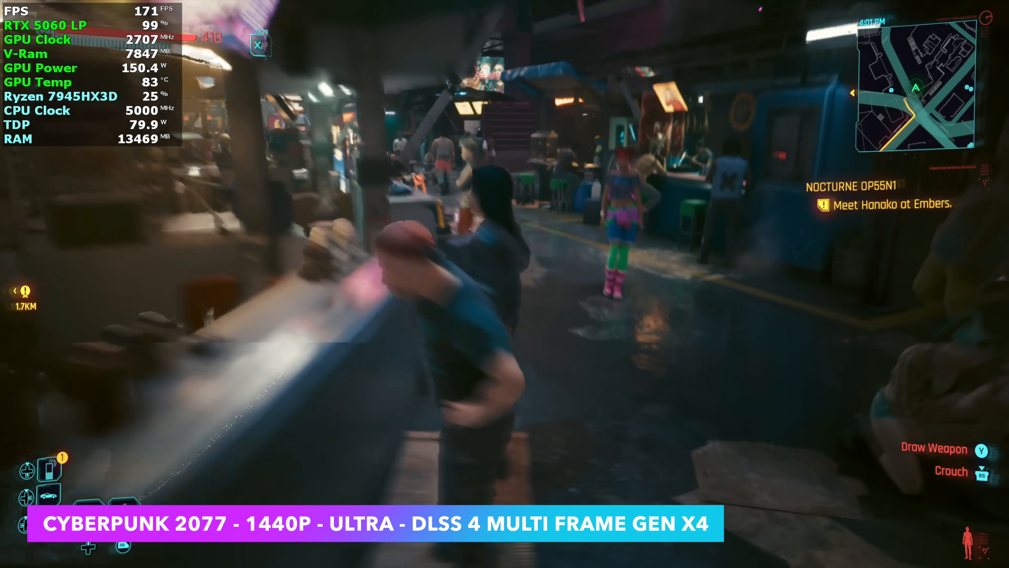
pyautogui.moveTo(504, 283)
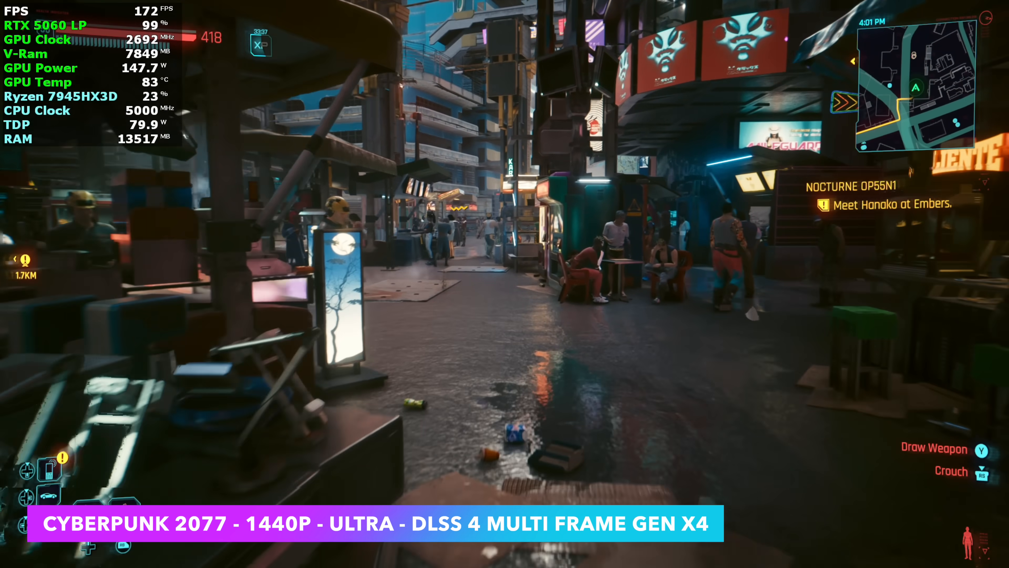